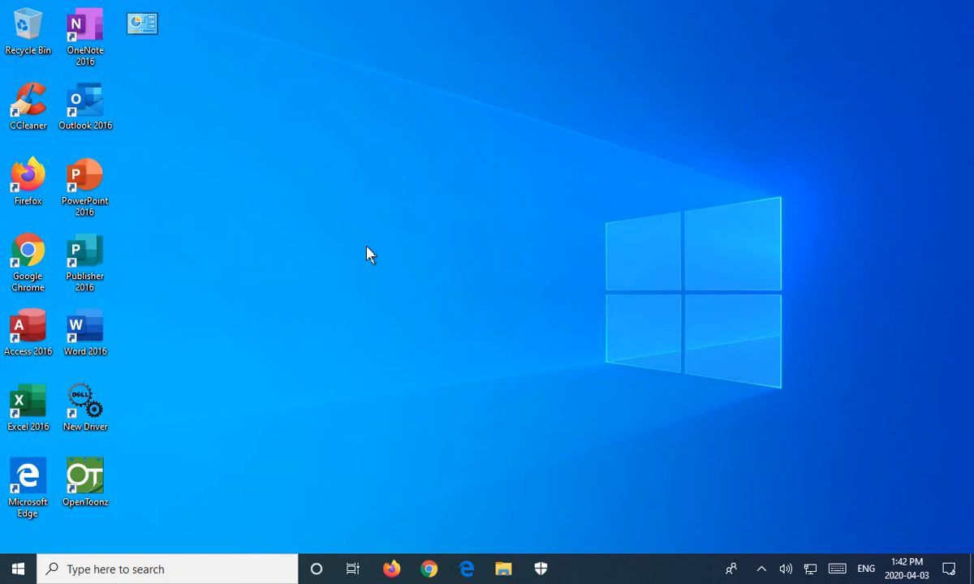
mouse_move(240, 353)
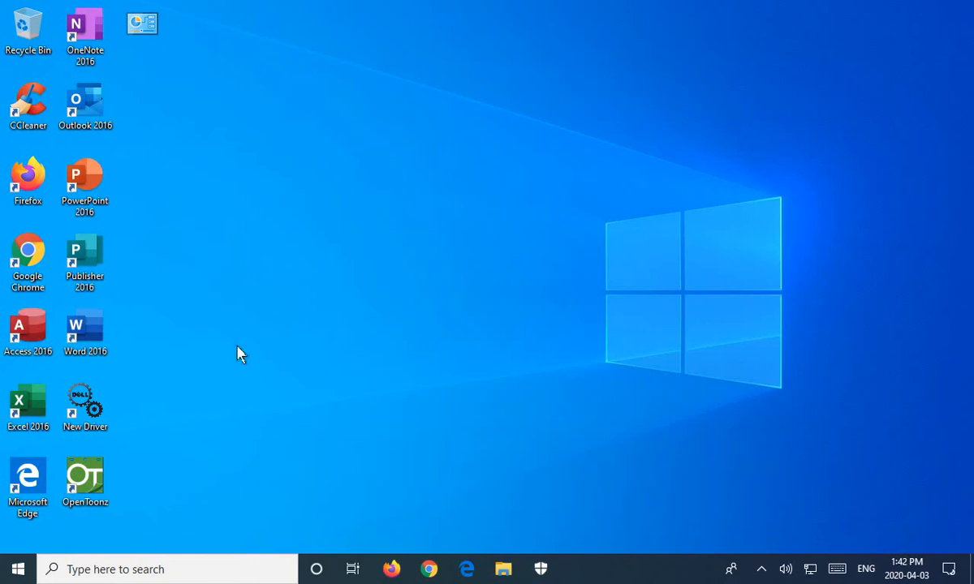
Step: Search the Start menu for 'reli' to find View reliability history
left_click(16, 568)
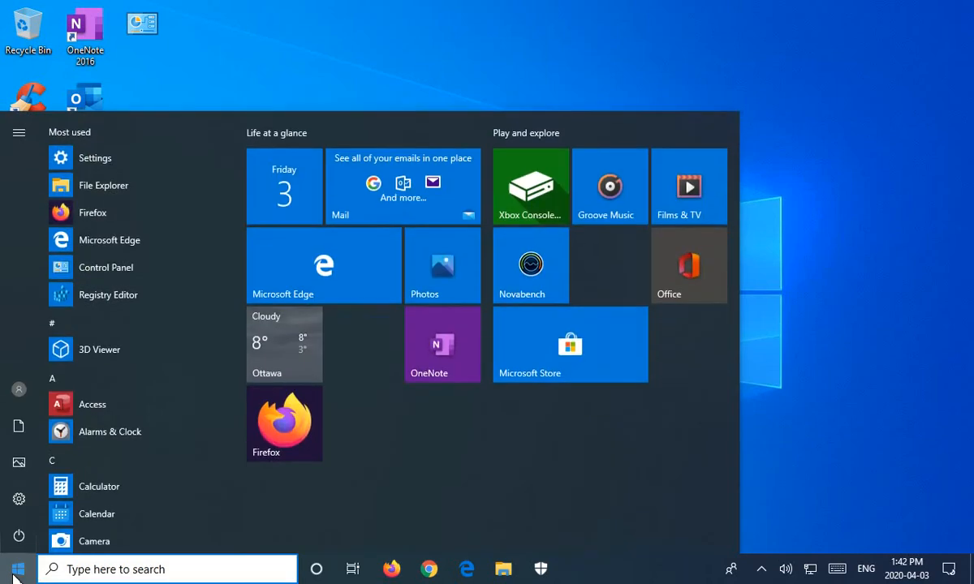
type("reliab")
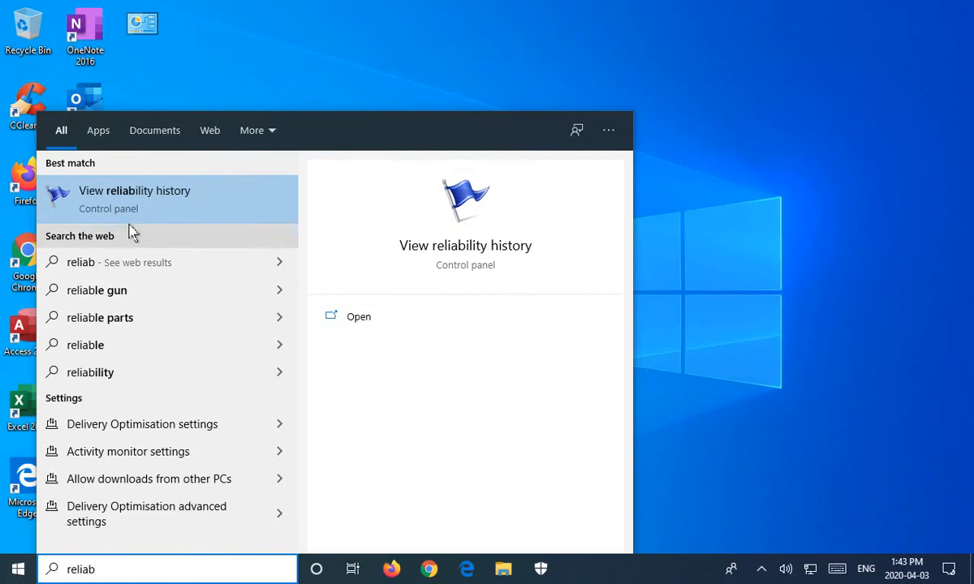
mouse_move(138, 203)
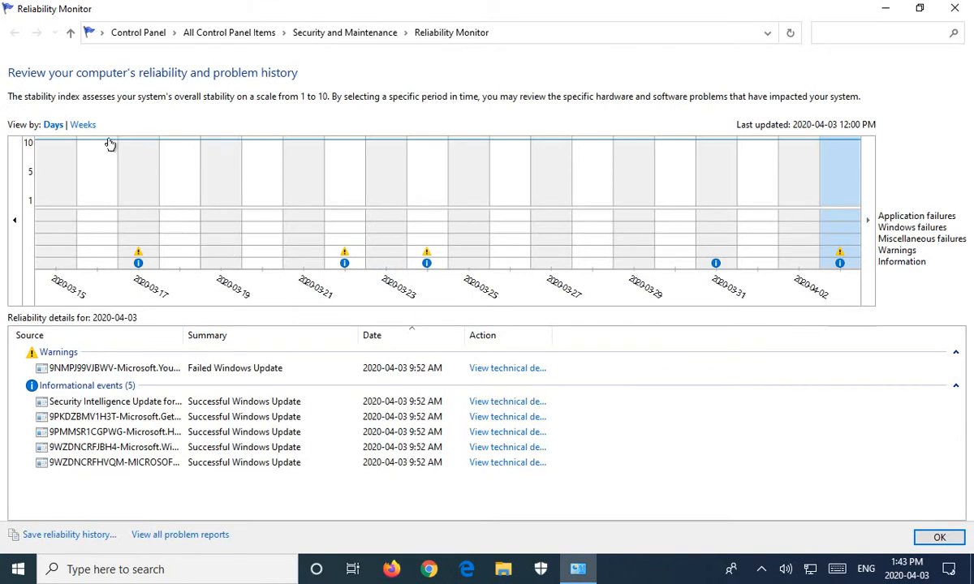
mouse_move(233, 135)
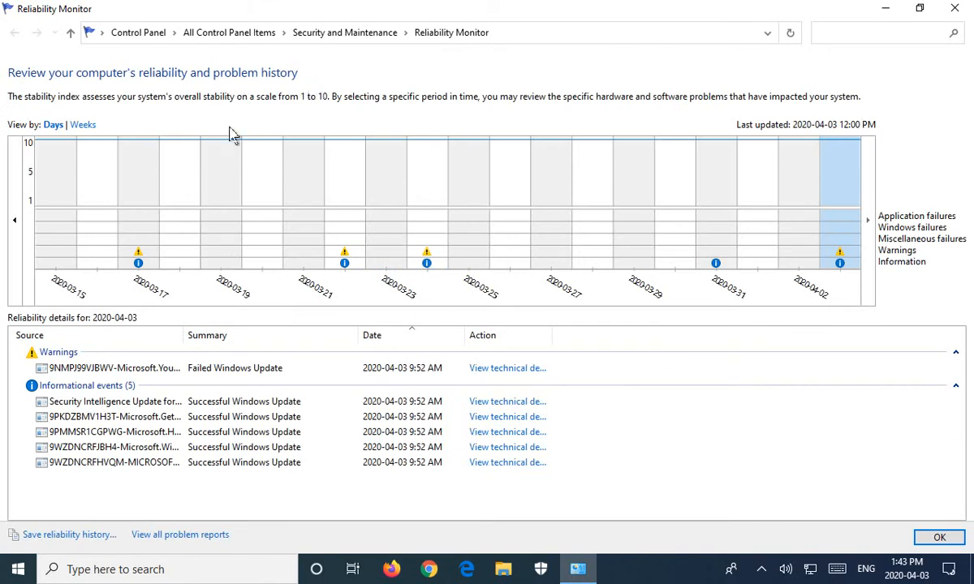
mouse_move(349, 258)
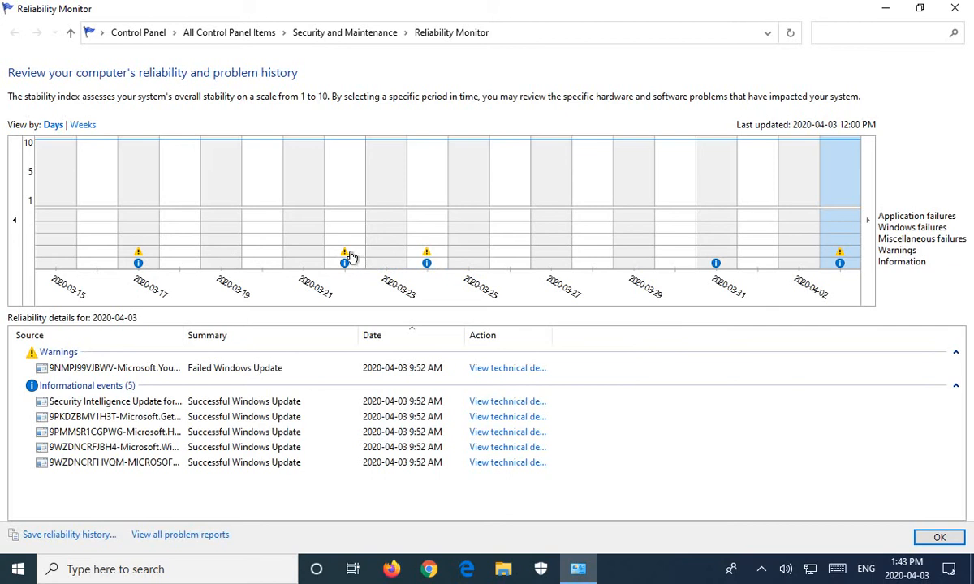
mouse_move(426, 256)
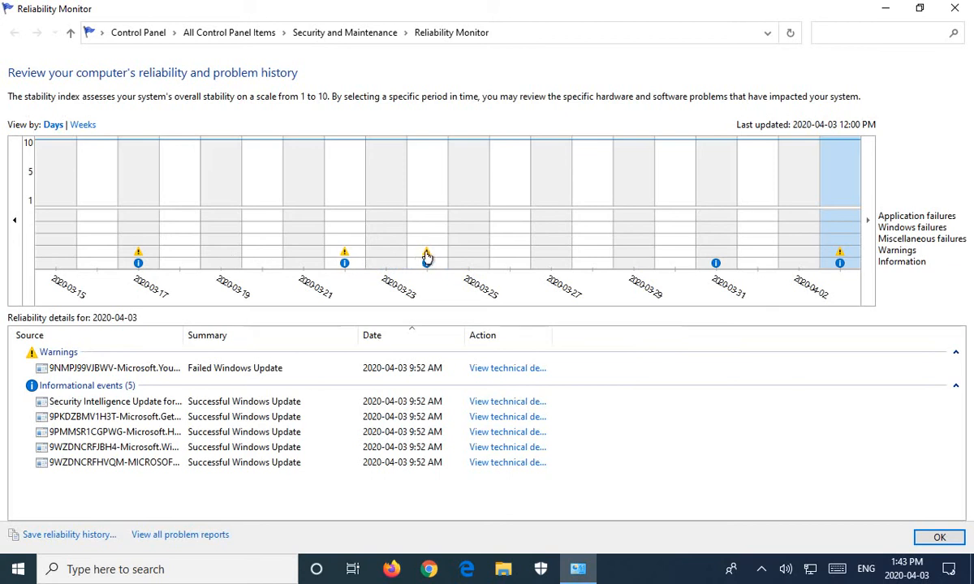
mouse_move(428, 255)
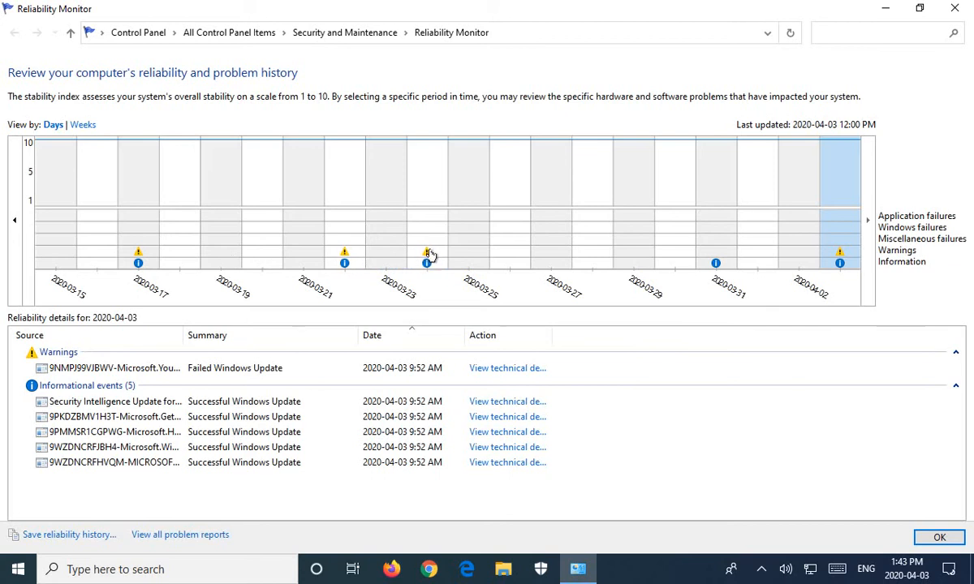
mouse_move(871, 268)
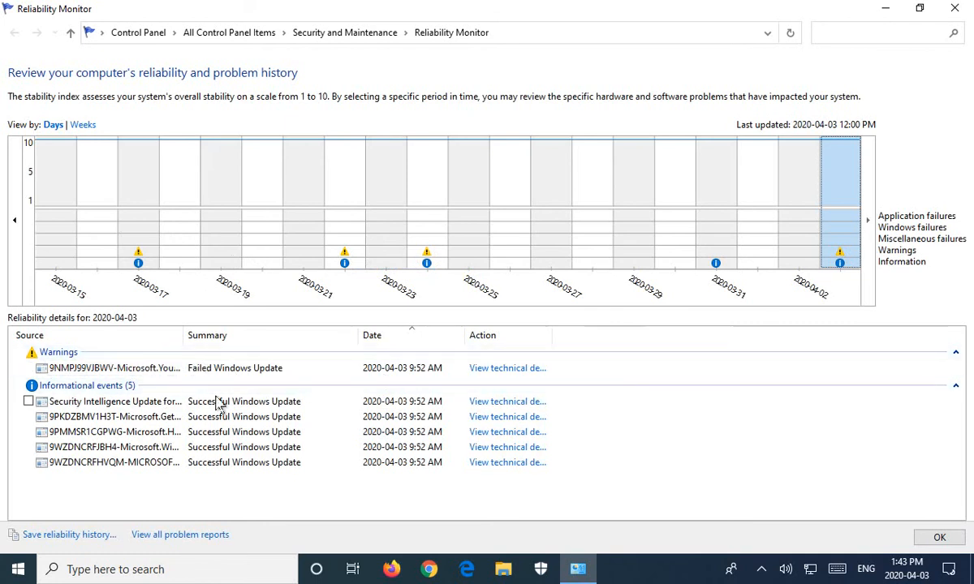
Step: Widen the Source column and select the failed Microsoft.YourPhone update warning
left_click_drag(184, 335, 268, 335)
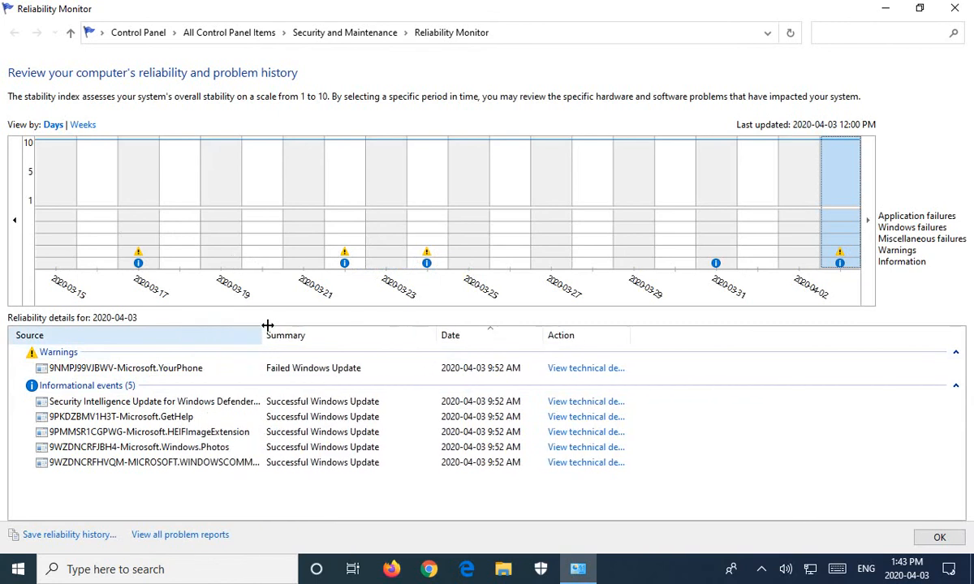
left_click_drag(267, 335, 463, 335)
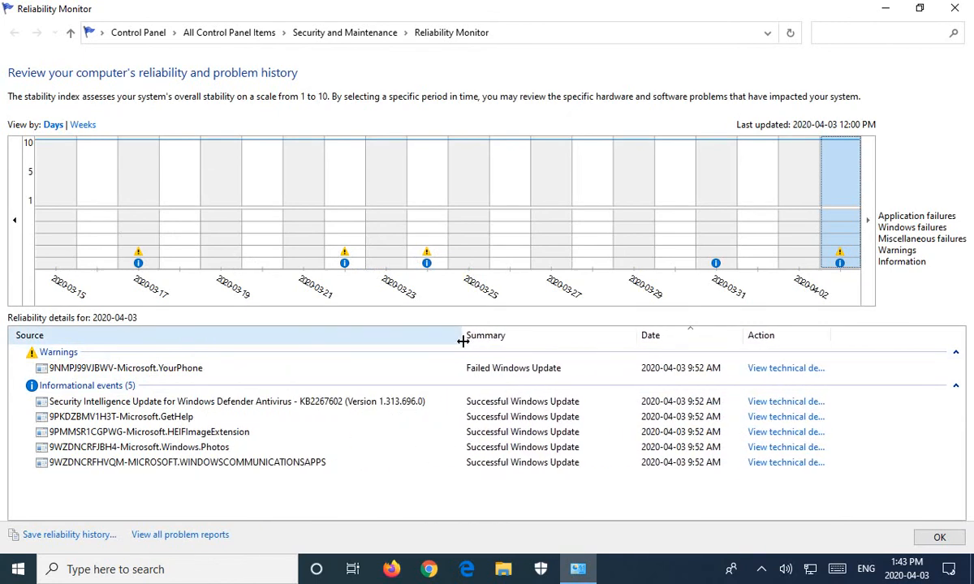
left_click_drag(462, 335, 434, 335)
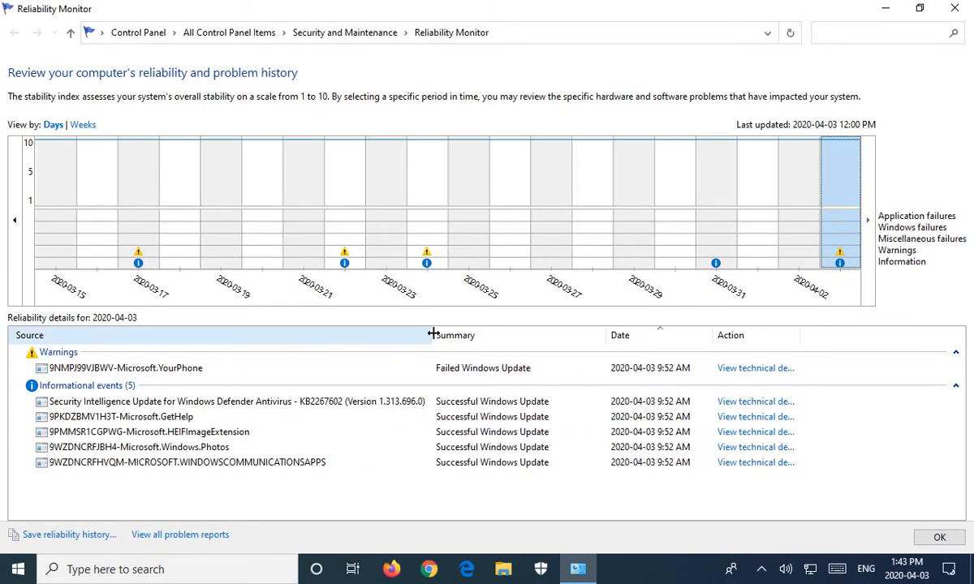
left_click(122, 367)
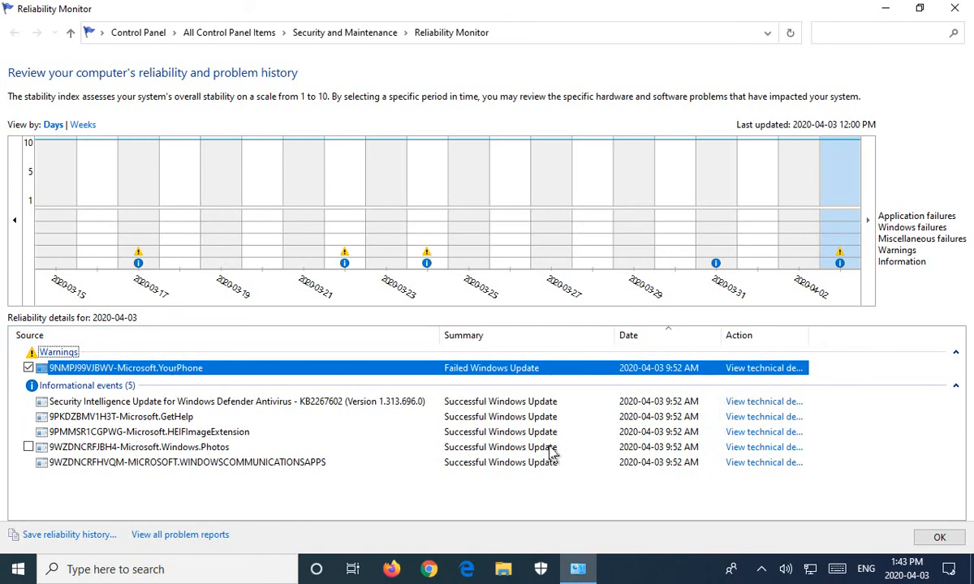
mouse_move(680, 238)
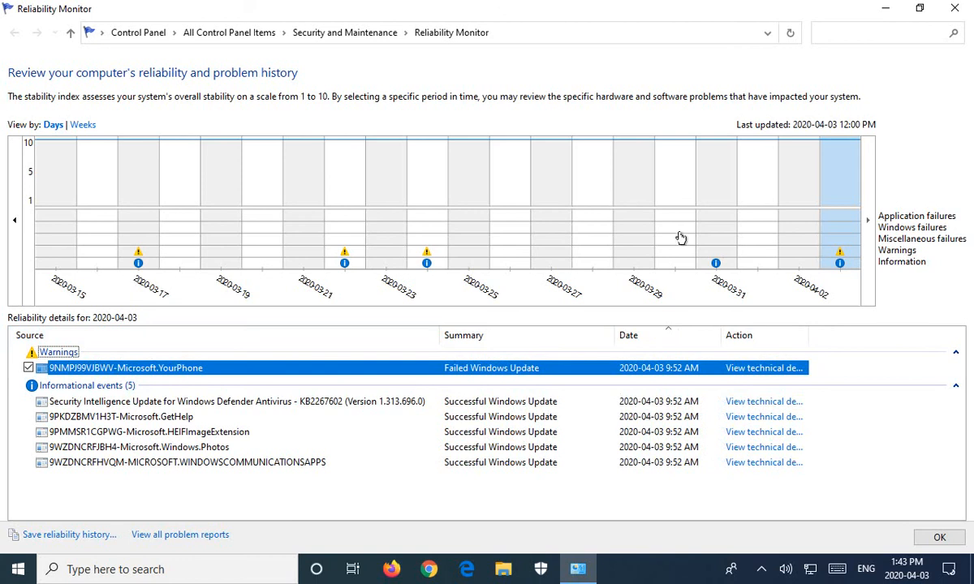
Step: Show the 2020-03-24 day in the stability chart
left_click(715, 203)
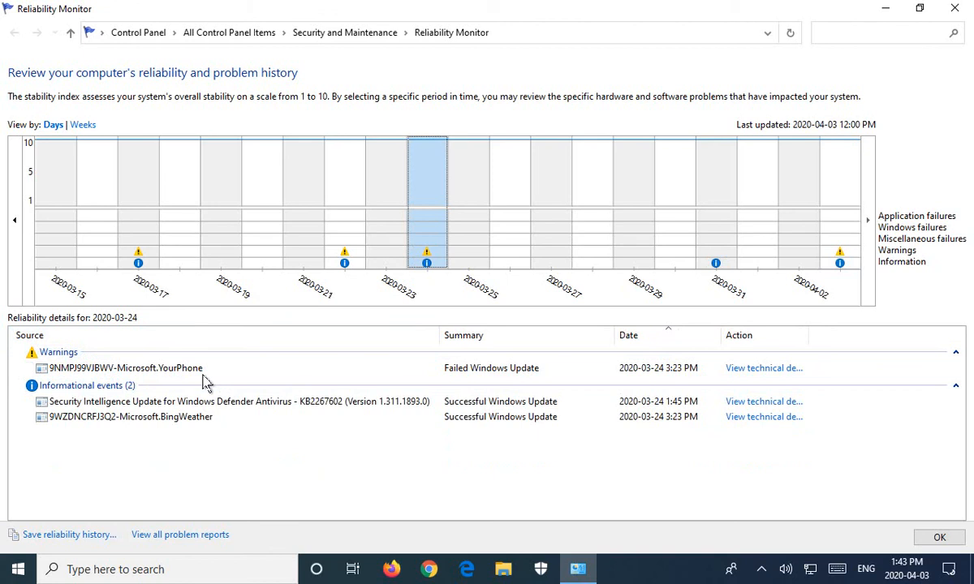
mouse_move(483, 335)
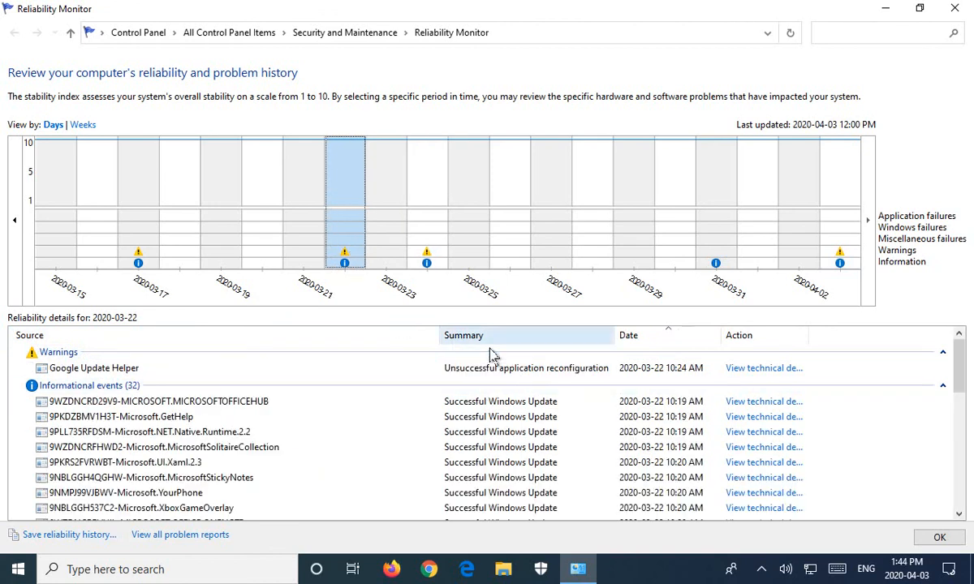
mouse_move(574, 383)
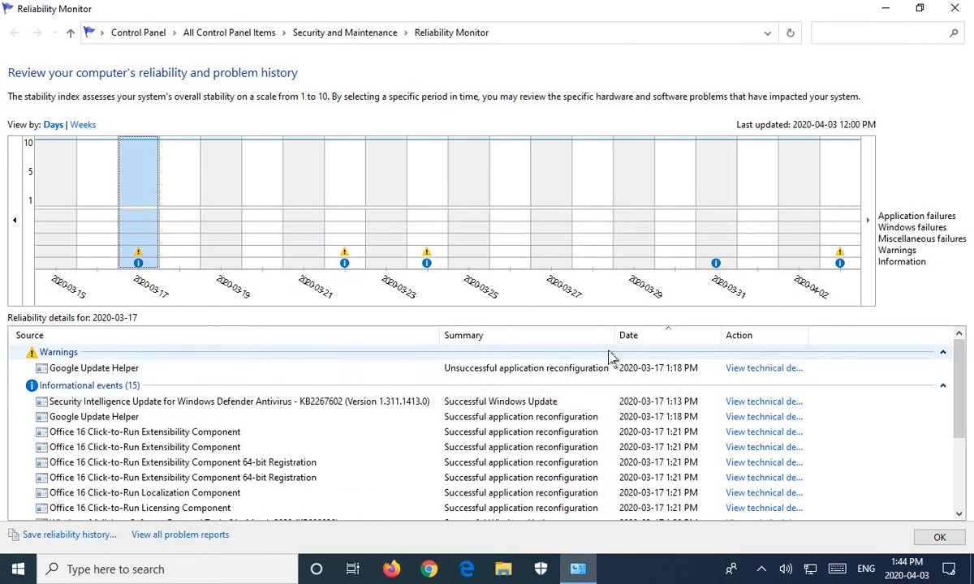
mouse_move(523, 339)
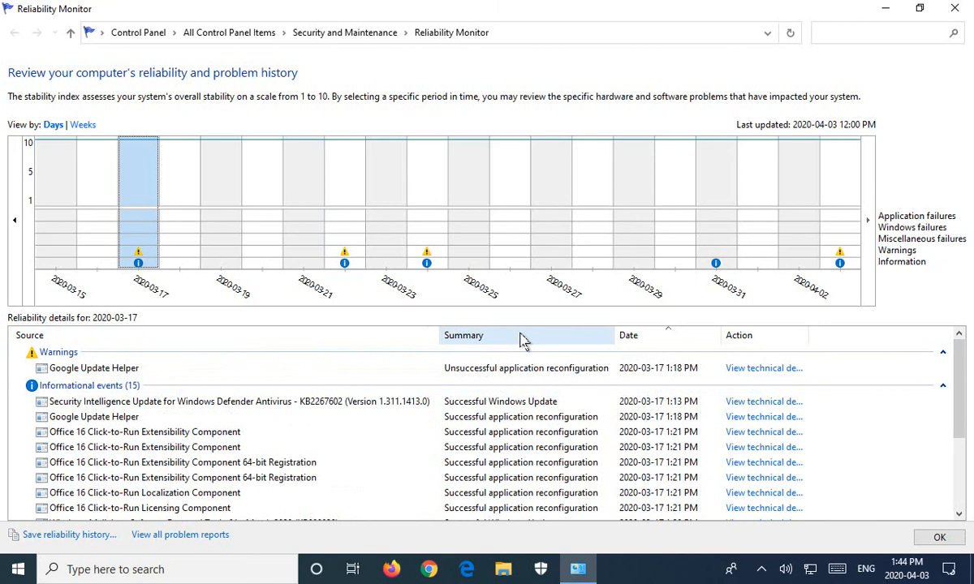
mouse_move(138, 373)
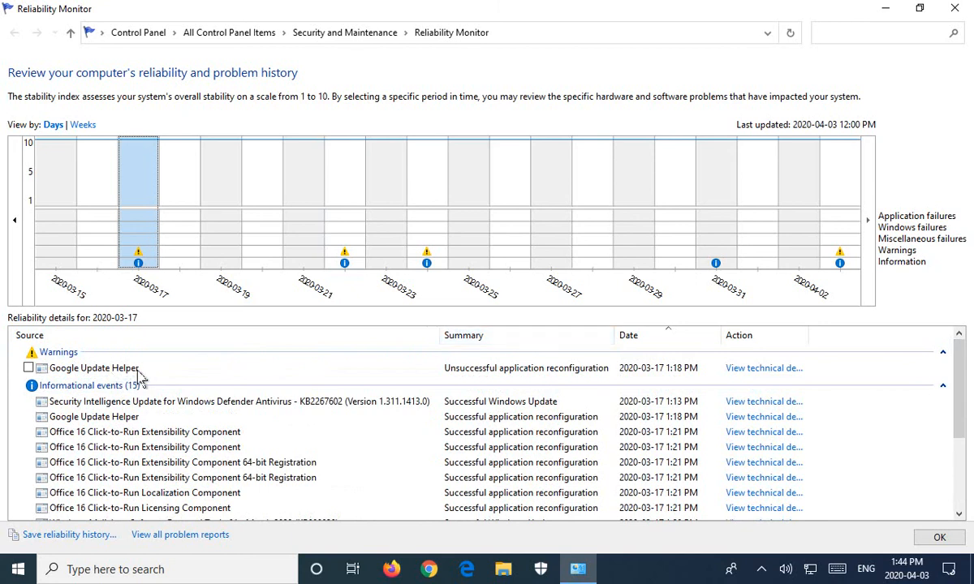
mouse_move(154, 377)
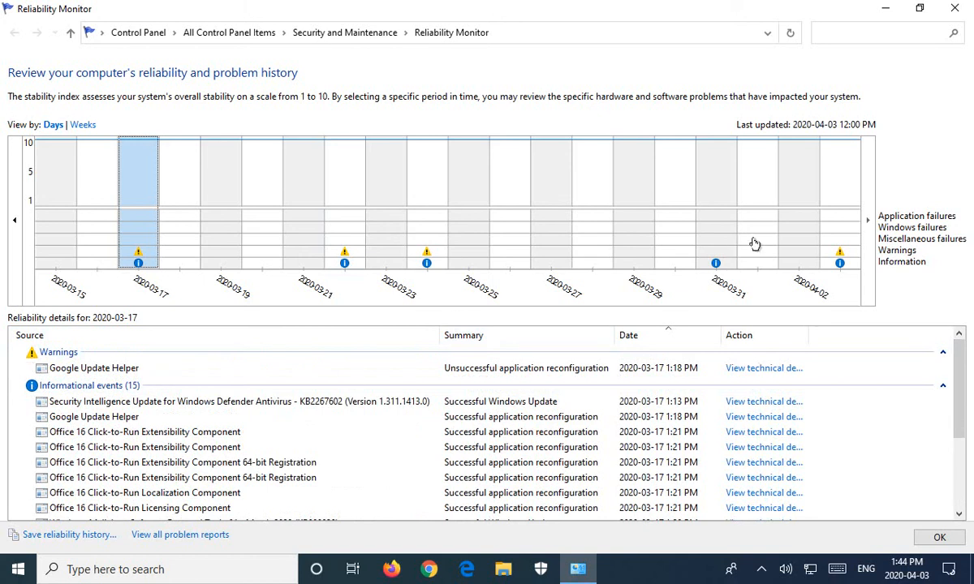
Step: Select the latest day, 2020-04-03, in the stability chart
left_click(841, 175)
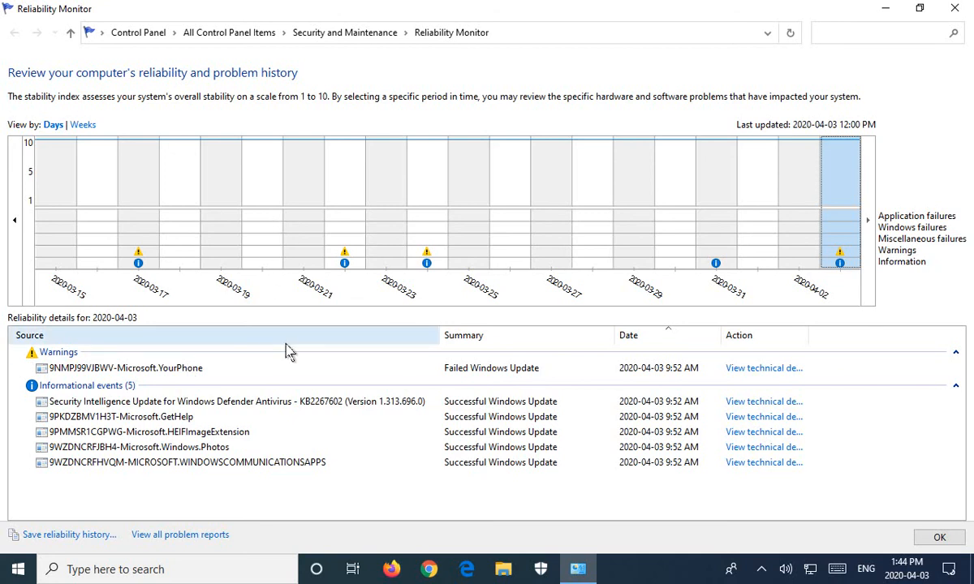
mouse_move(345, 297)
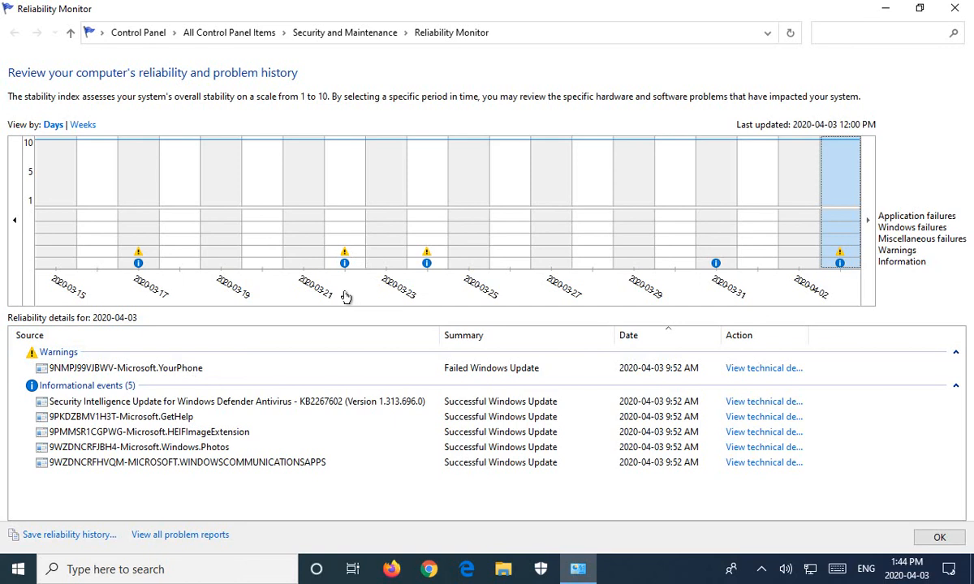
mouse_move(472, 294)
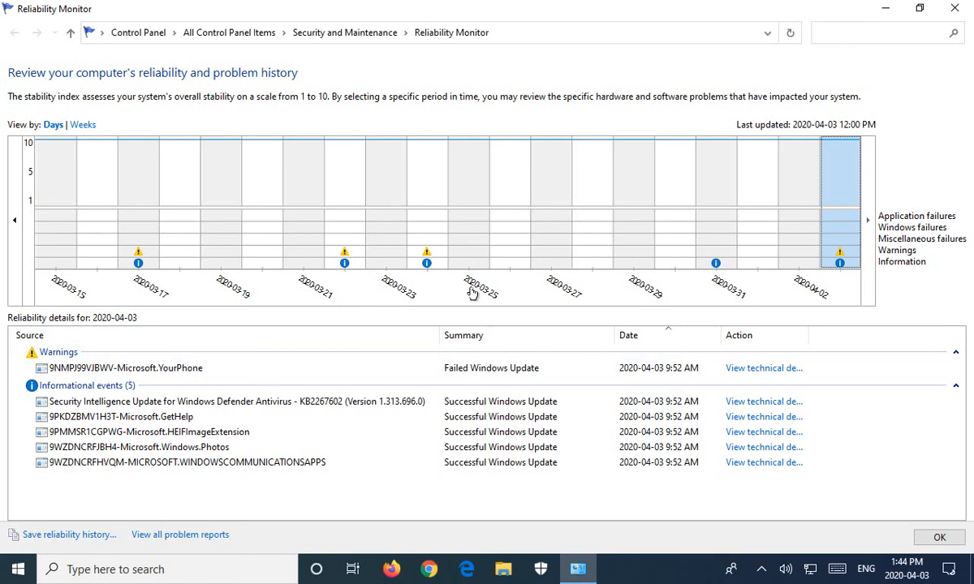